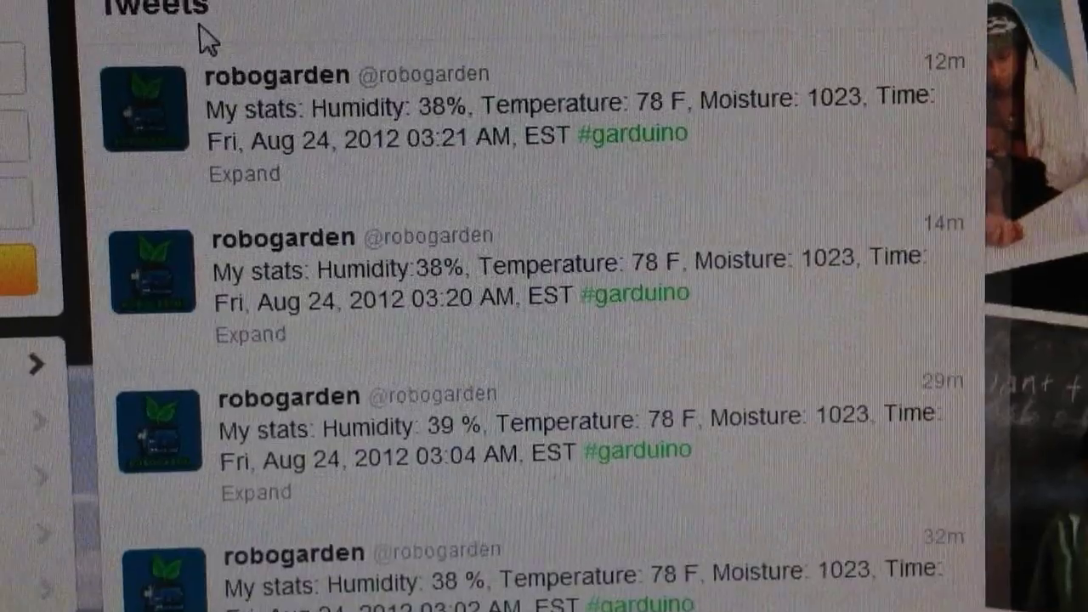
pyautogui.moveTo(531, 166)
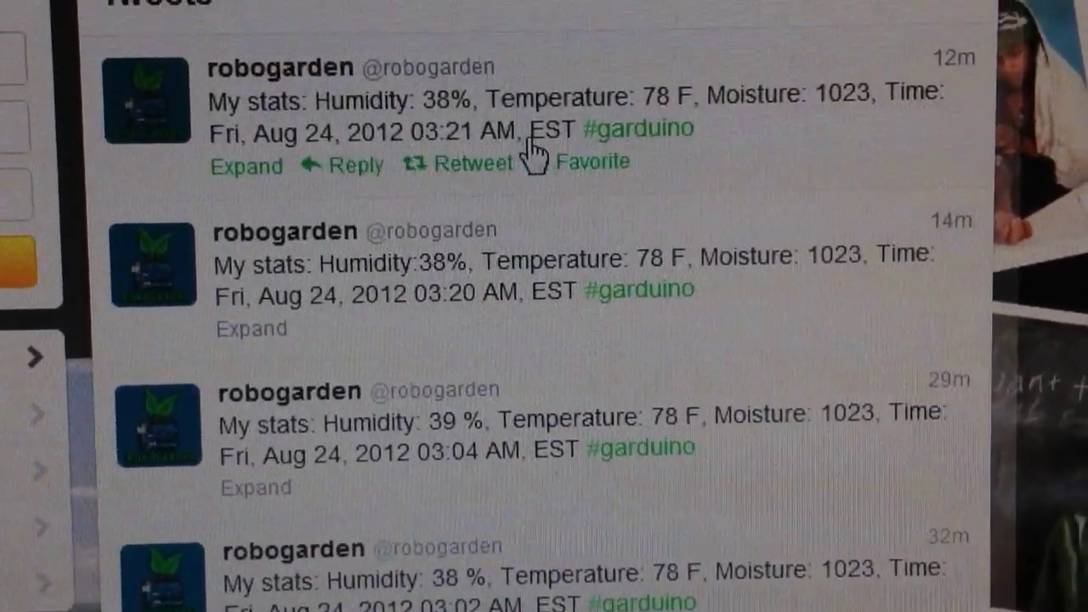